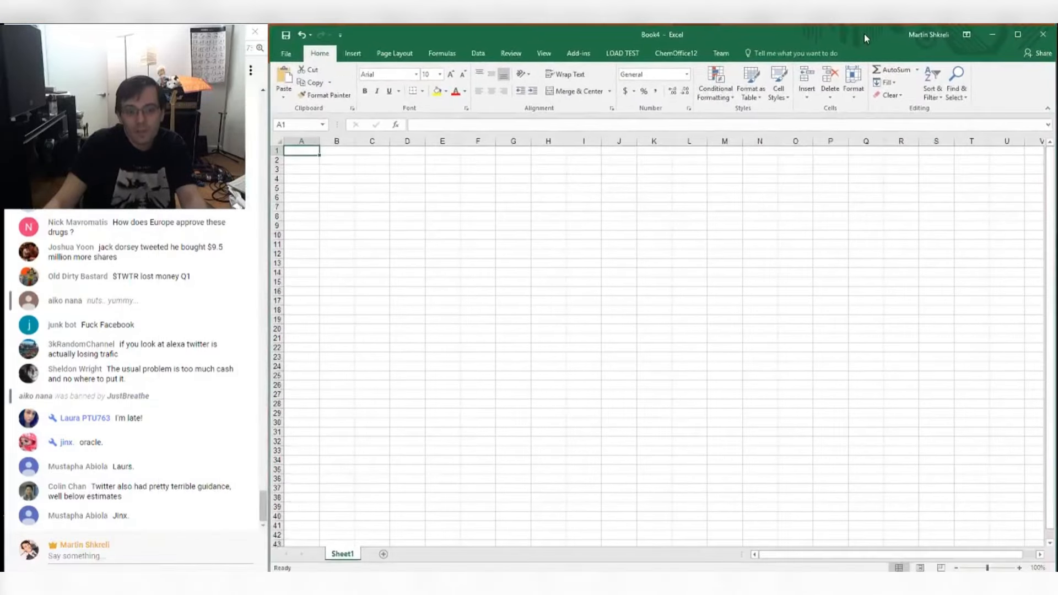
- Start the scratch table with an MC label, 28T market cap and 6T revenue
type("20T")
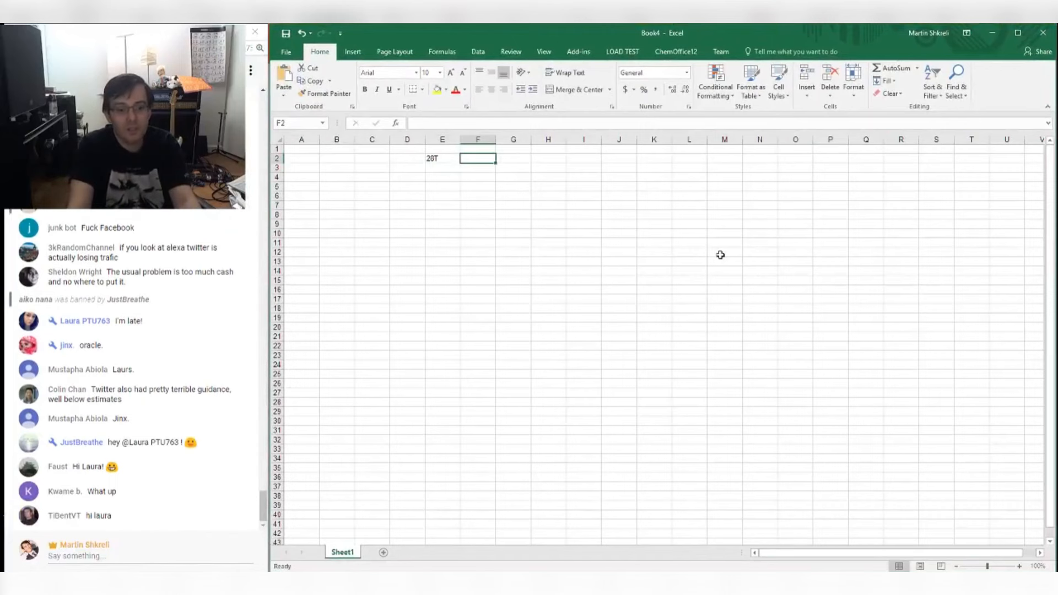
left_click(441, 158)
type("6T")
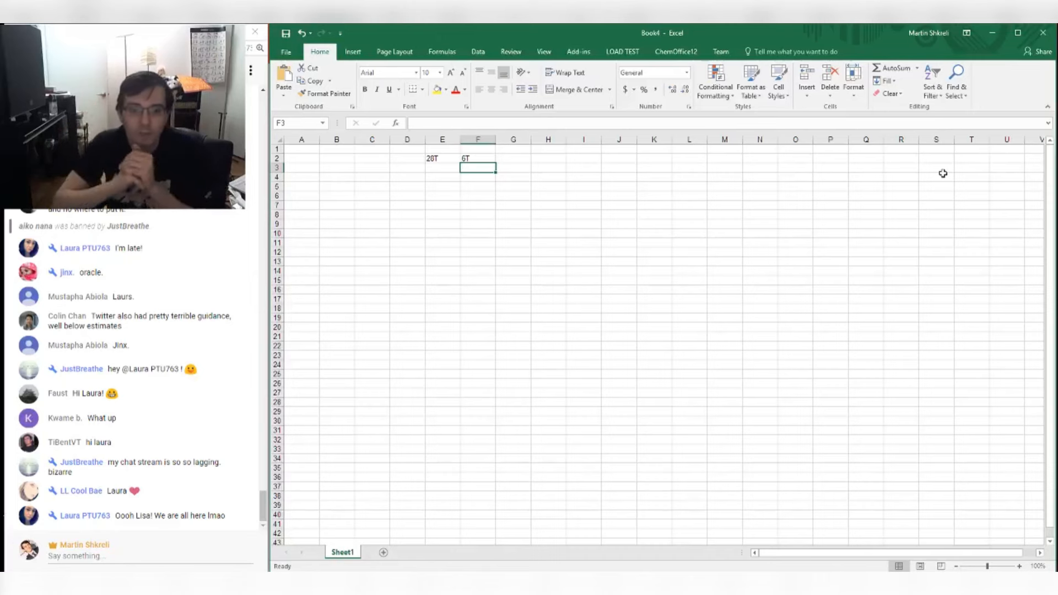
left_click(441, 168)
type("MC")
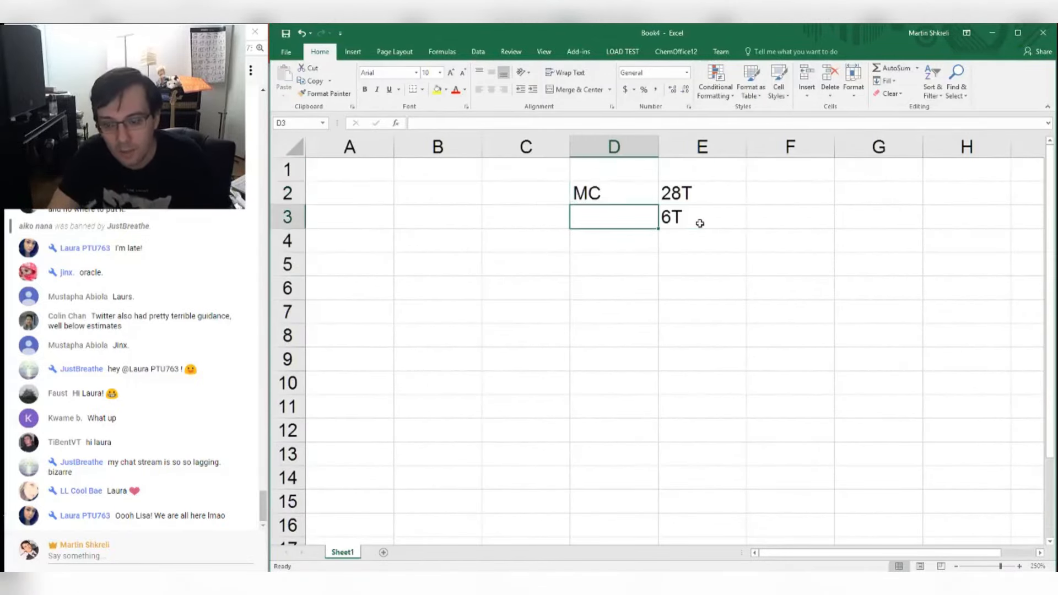
- Label Revenue and list SG&A 15% split into S&M 8% and G&A 6%
type("Revenue")
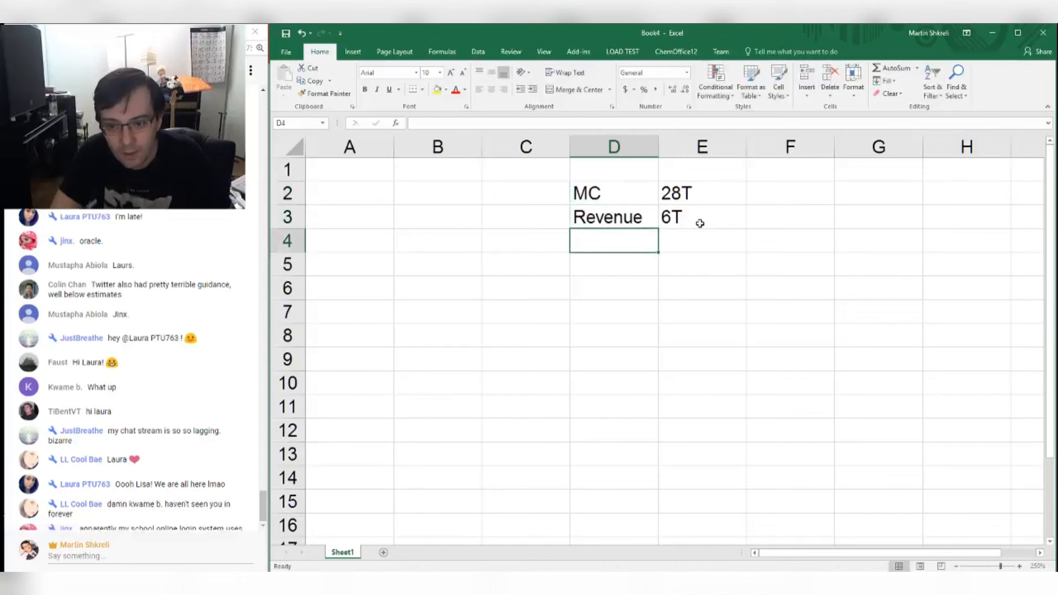
type("SG&A %")
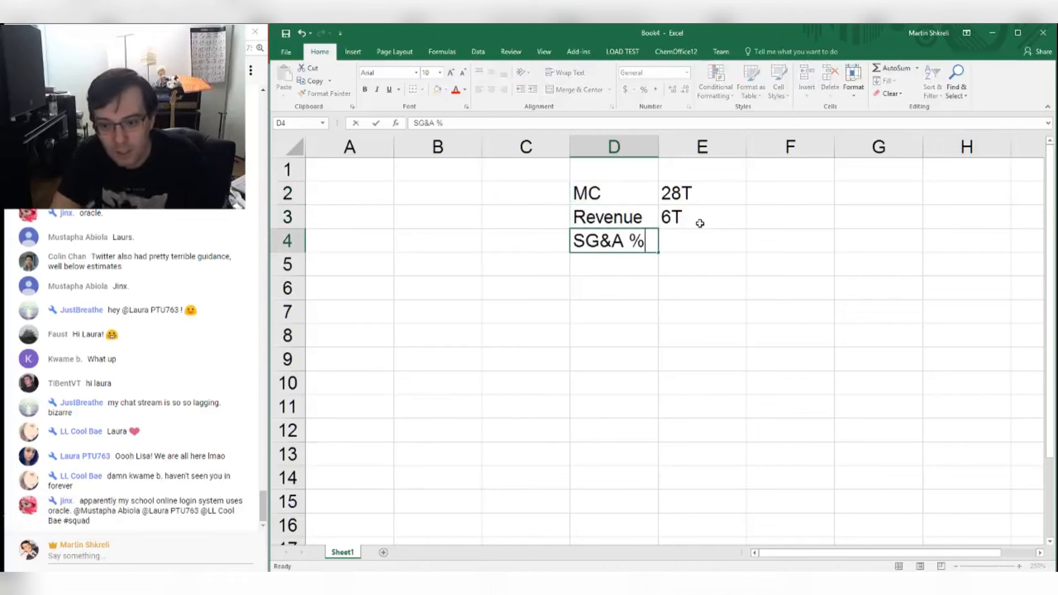
type("15%")
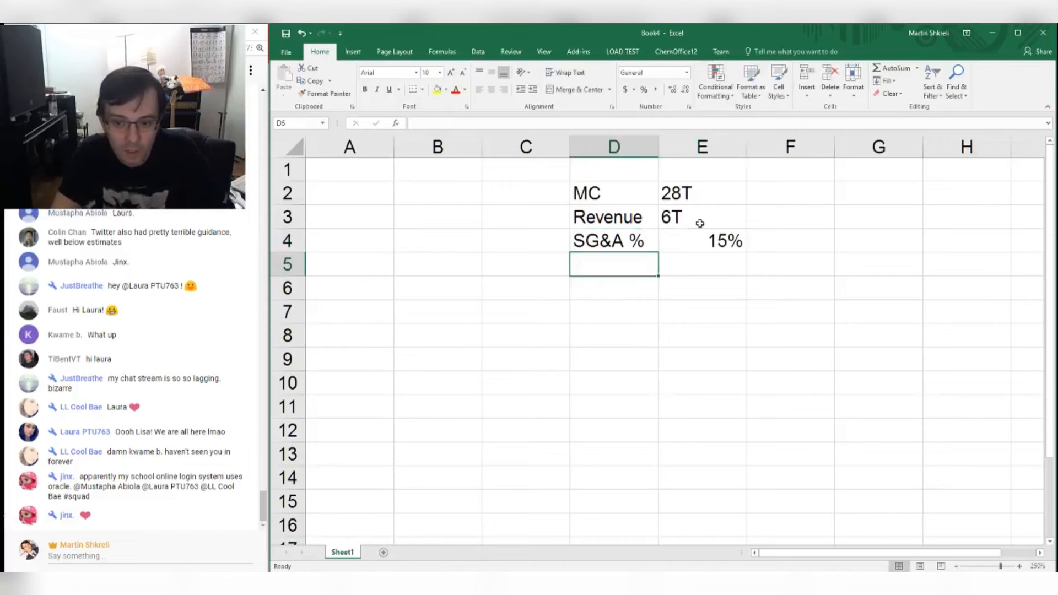
type("S&M")
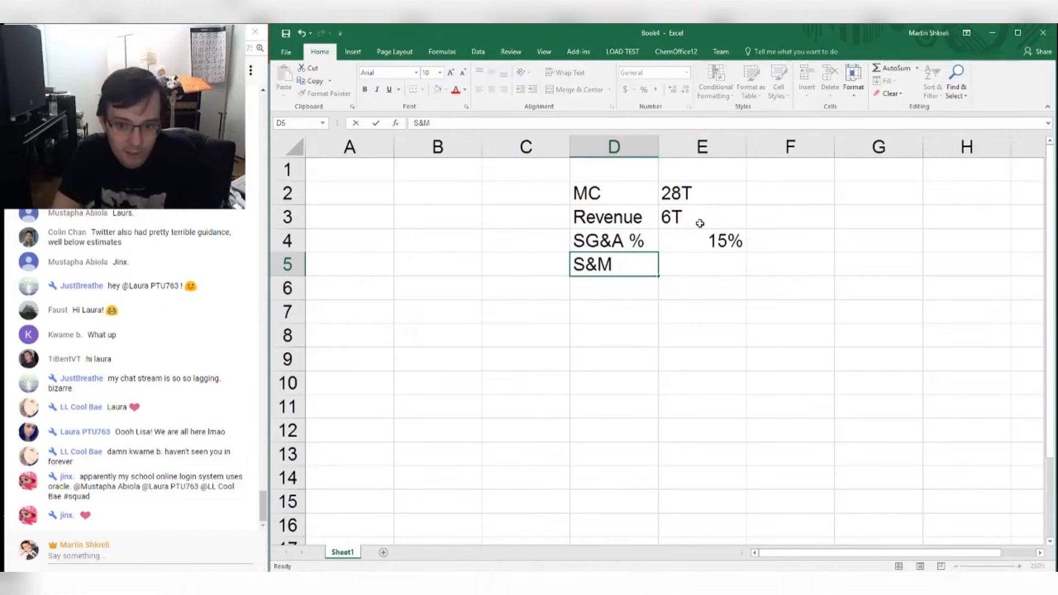
type("G&A")
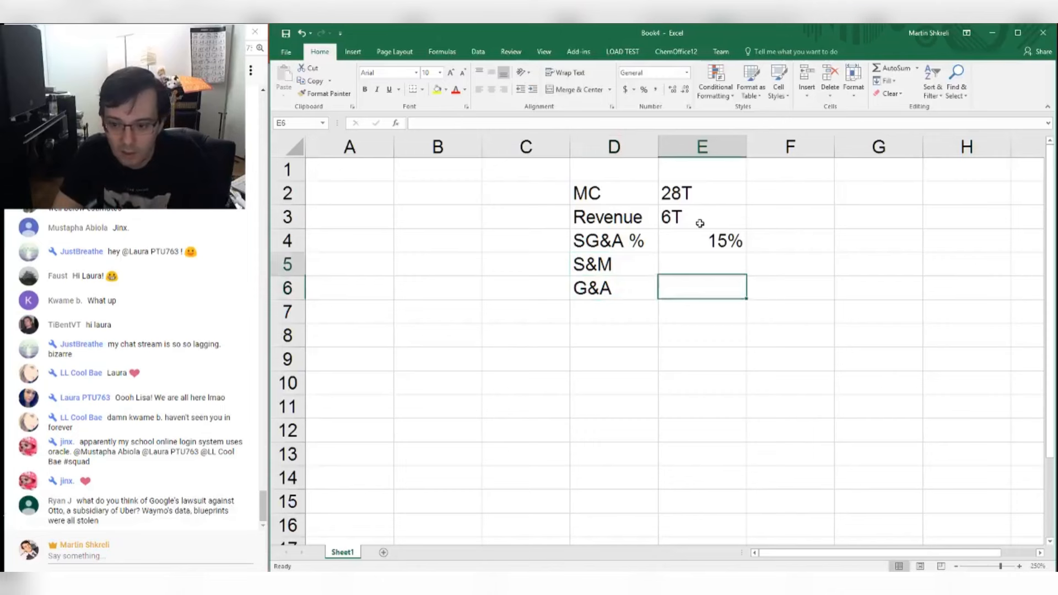
type("7%")
type("6")
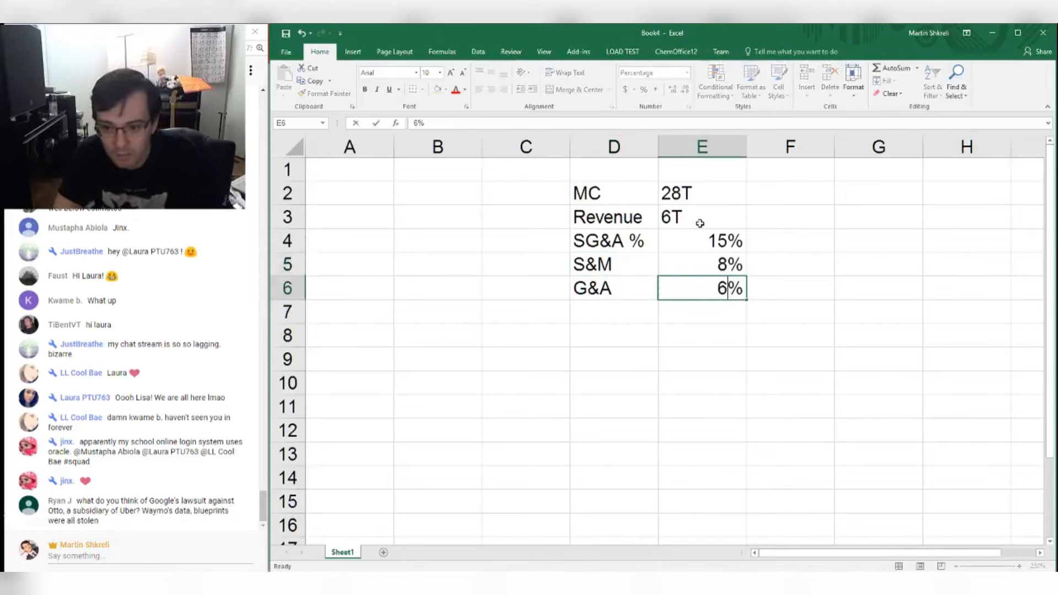
- Calculate S&M spending as 6000 times the S&M percentage, giving 480
left_click(621, 310)
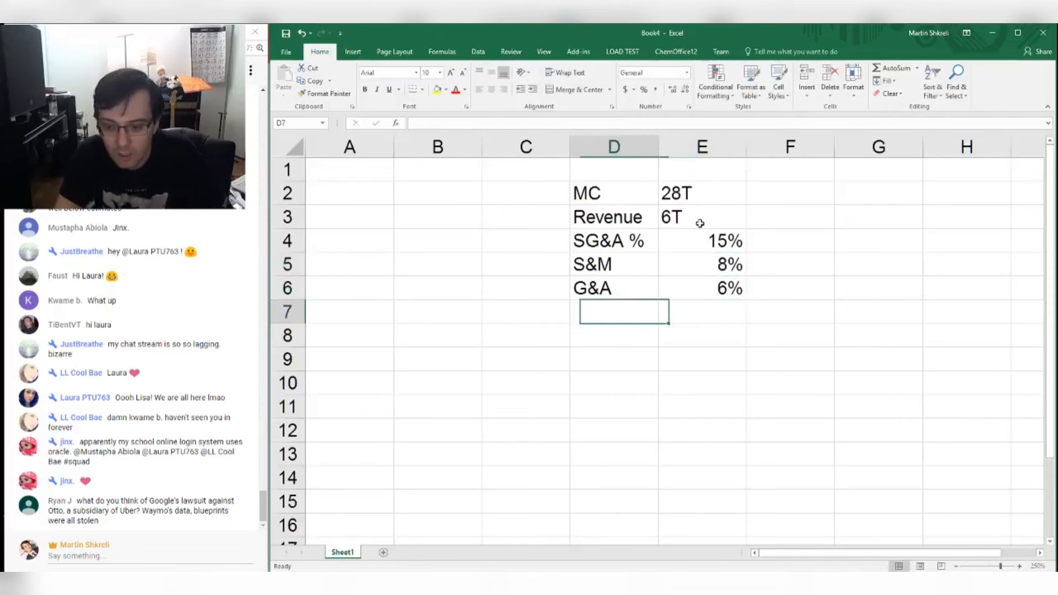
left_click(701, 310)
type("6000*")
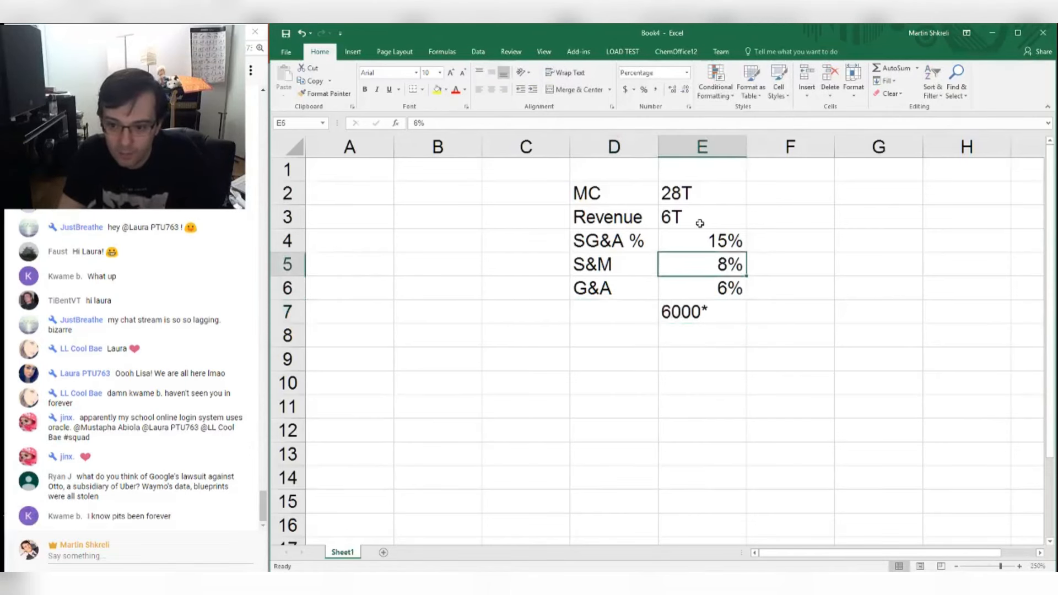
left_click(701, 310)
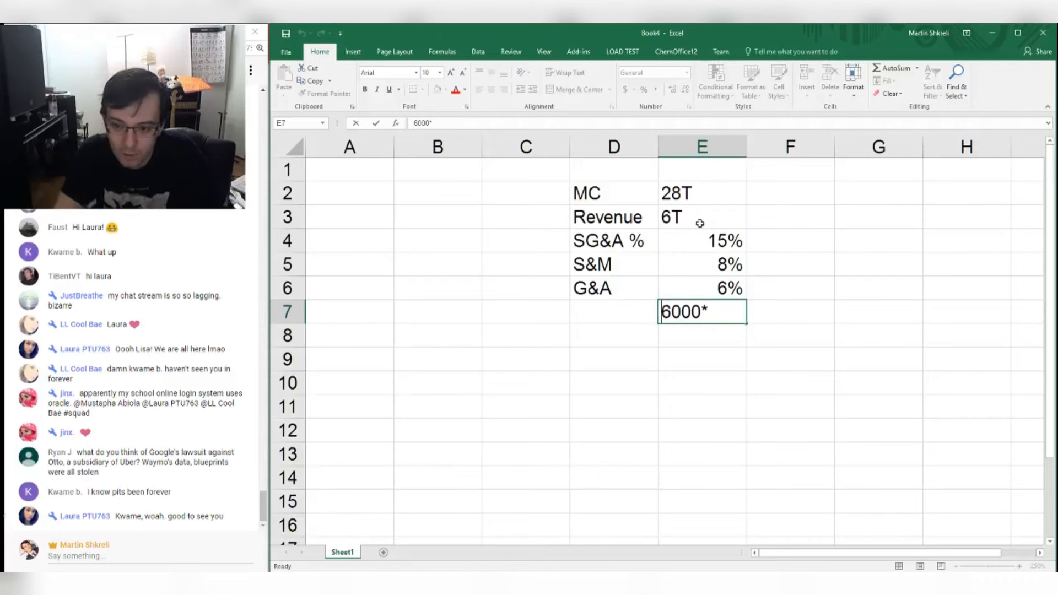
left_click(702, 264)
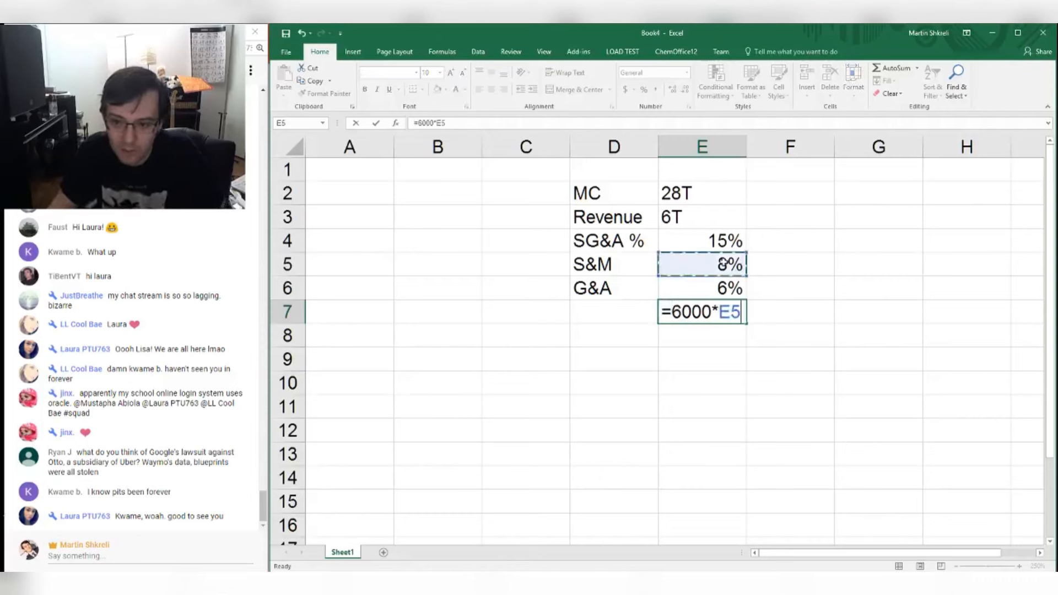
key("Enter")
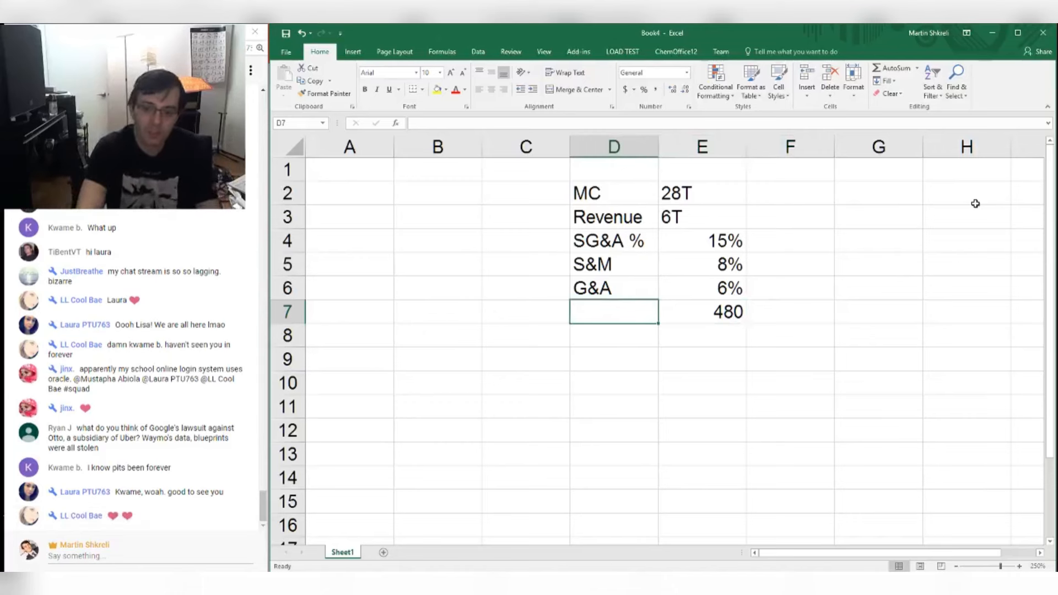
- Label the 480 as S&M, add GOOG at 100 and show its 21% share
type("S&M")
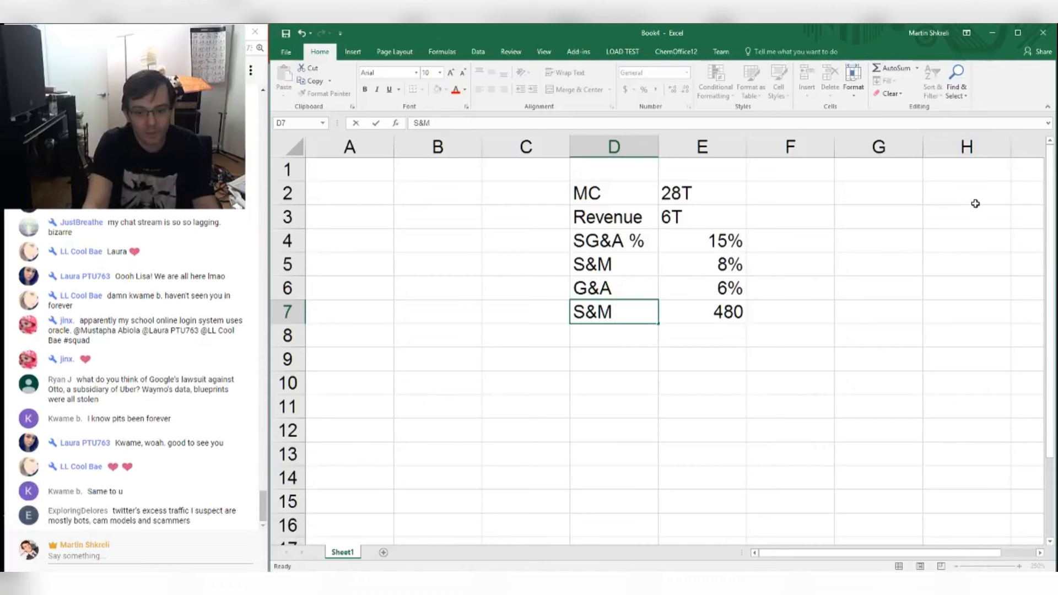
type("GOOG")
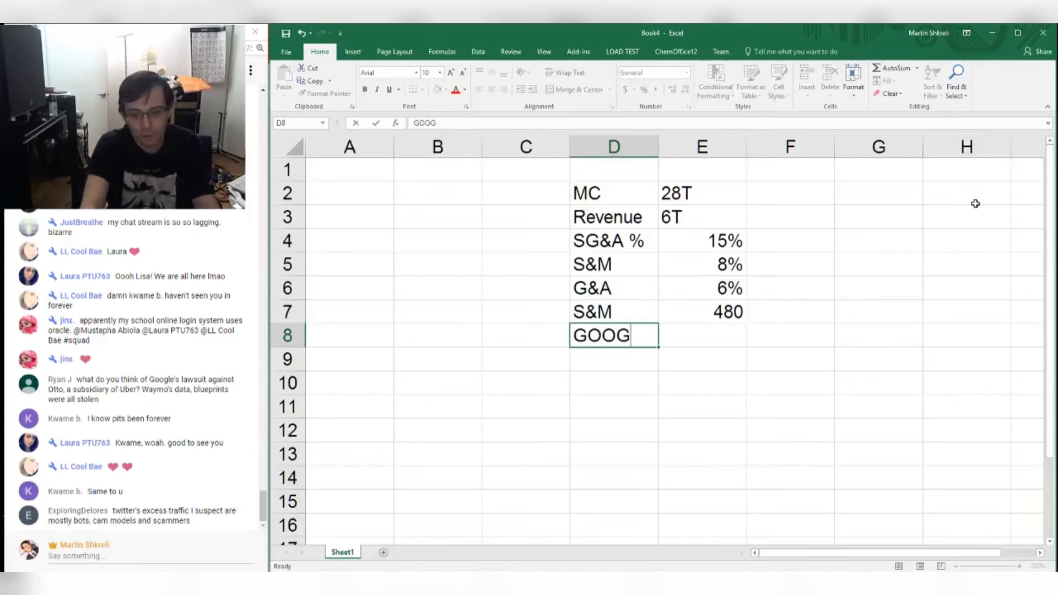
type("100%")
left_click(703, 360)
type("=E8/E7")
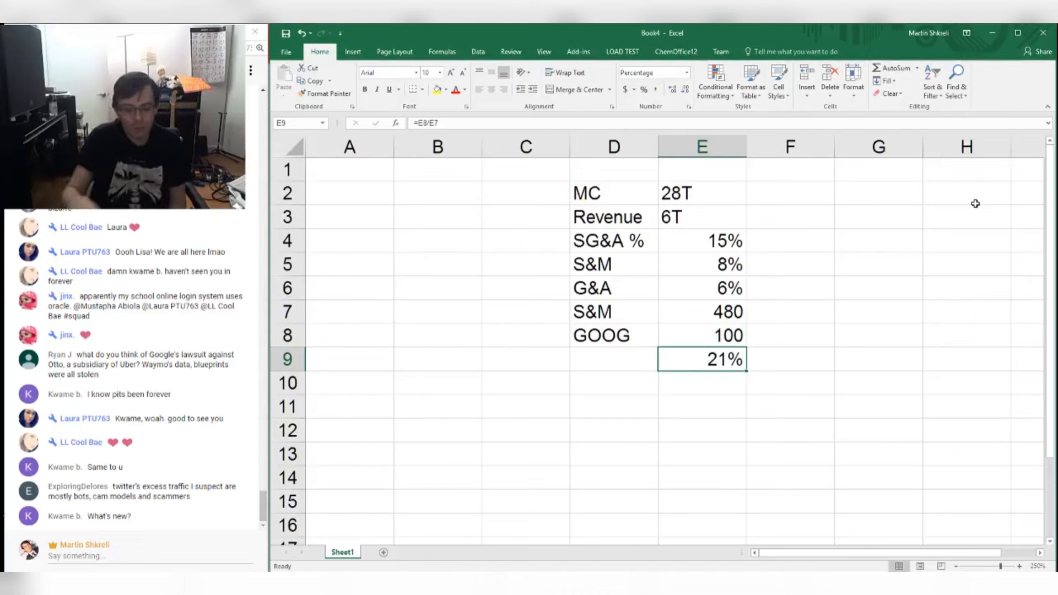
left_click(702, 193)
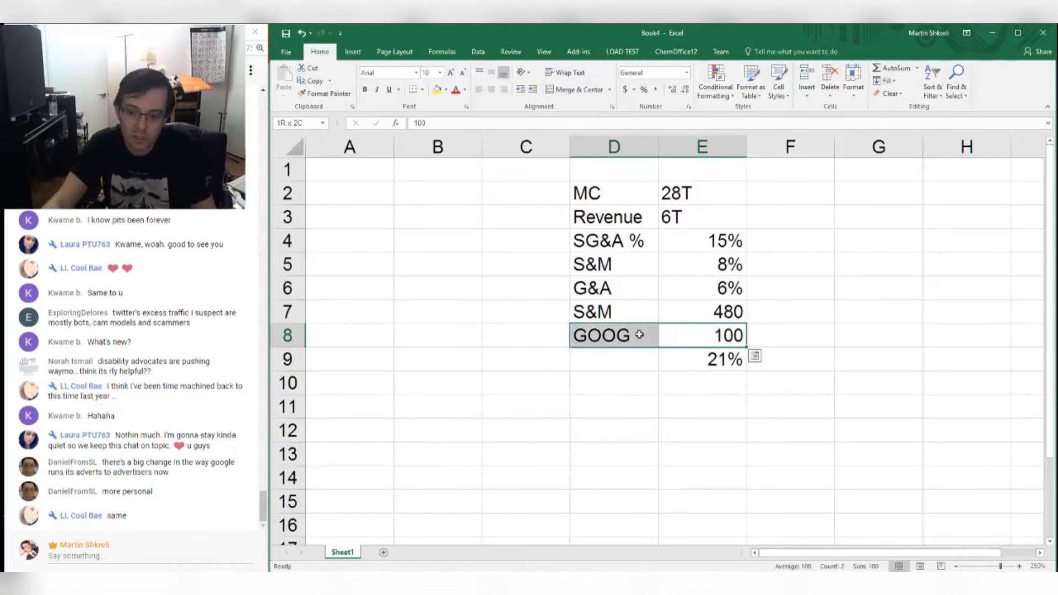
left_click(612, 336)
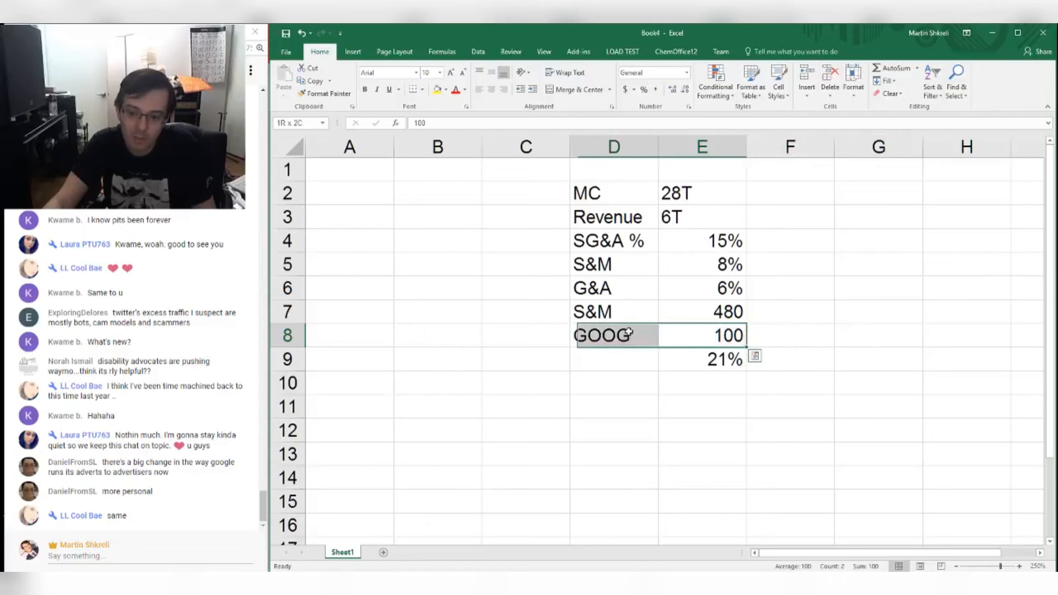
left_click(612, 335)
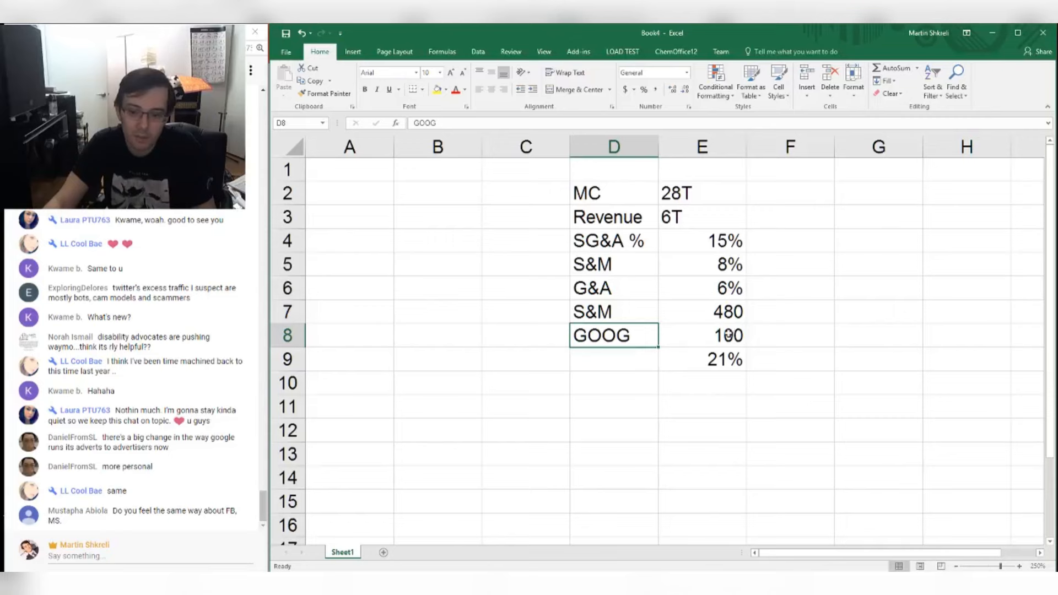
left_click_drag(613, 336, 702, 336)
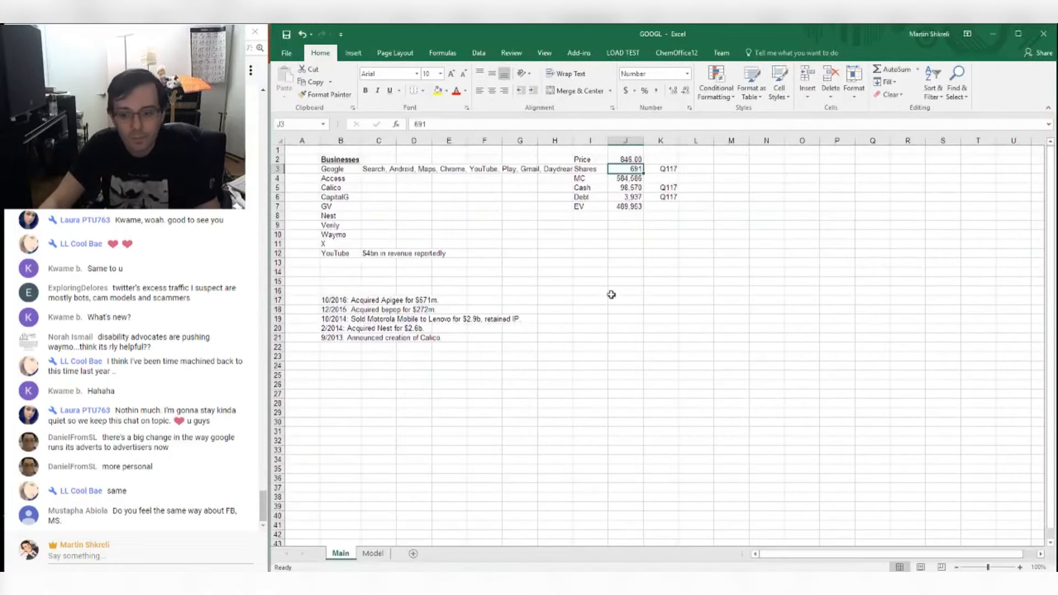
- Review the GOOGL Model sheet's forecast figures, then switch to the Tech comparables workbook
left_click(373, 553)
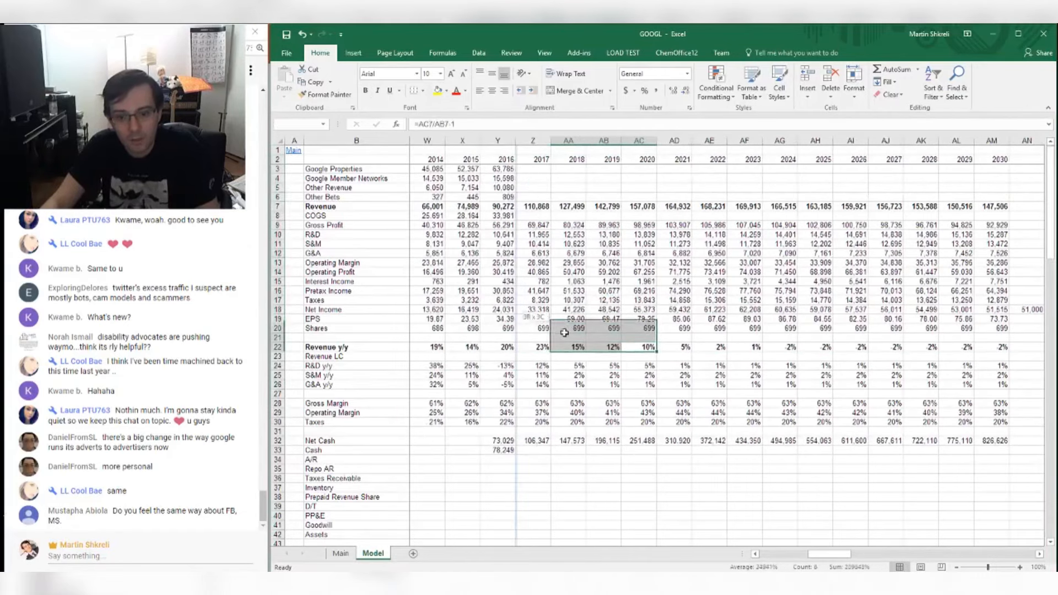
scroll("right", 3)
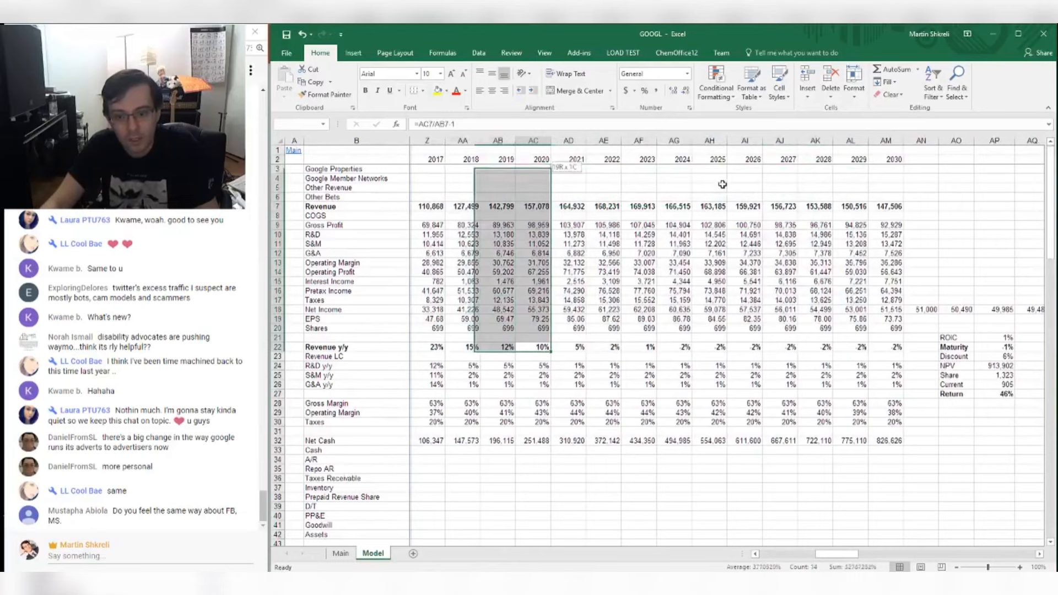
left_click(712, 393)
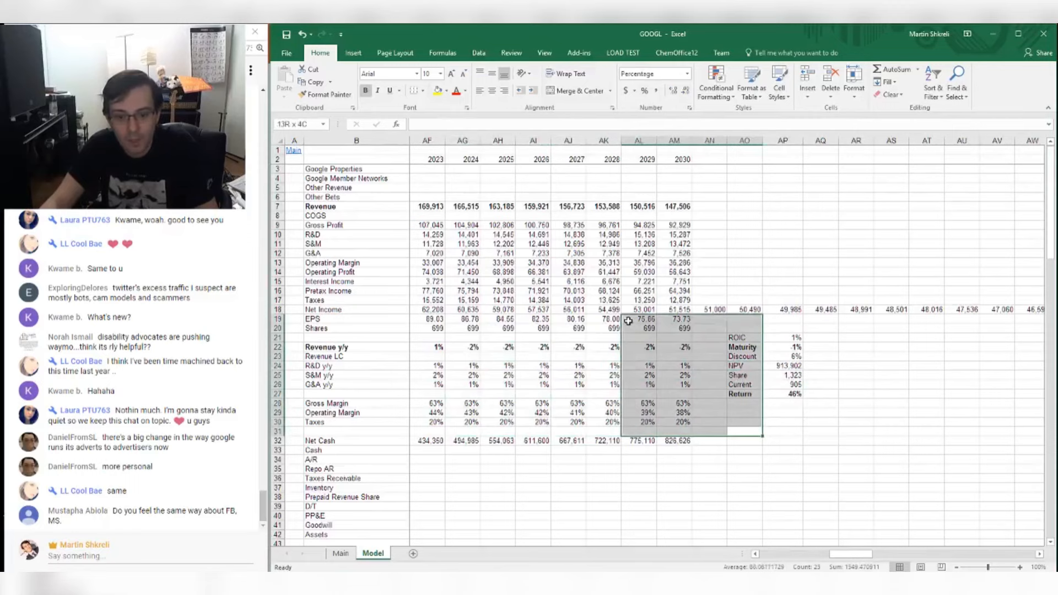
left_click(567, 253)
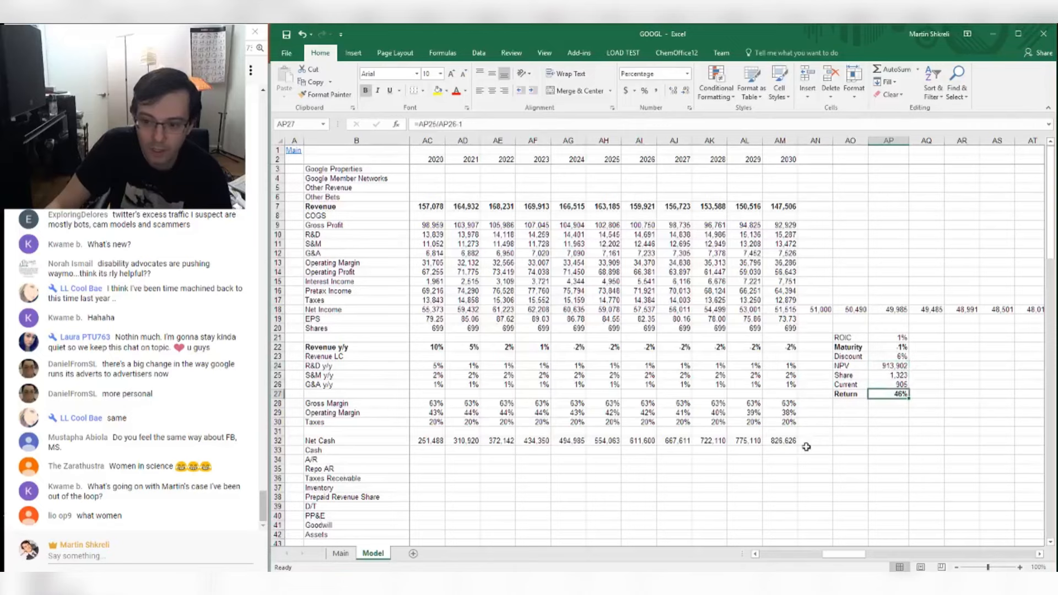
left_click(674, 290)
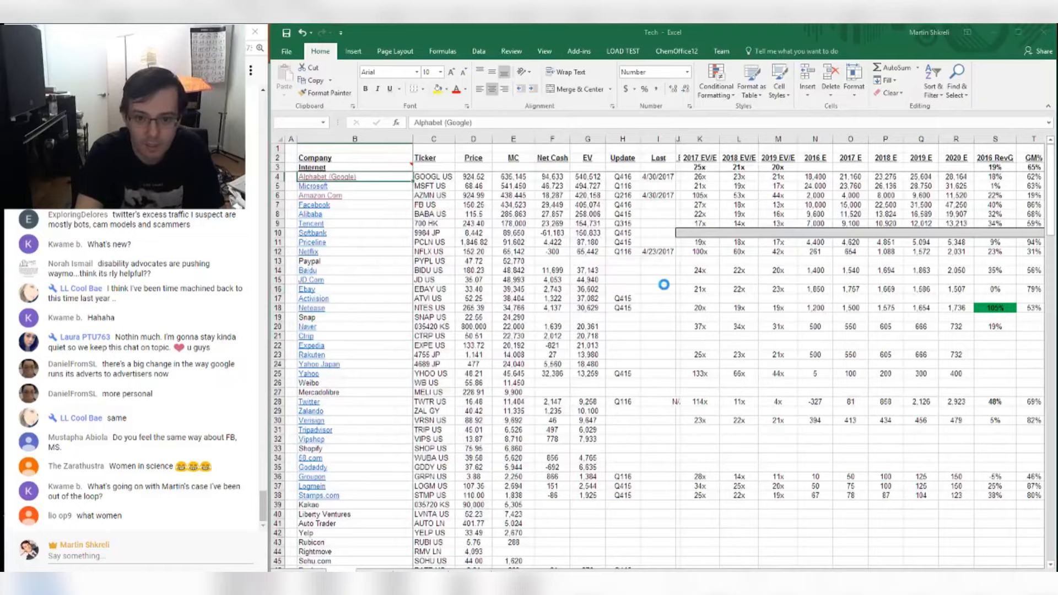
- Cycle past the Healthcare workbook back to the Book4 scratch estimate
key("alt+tab")
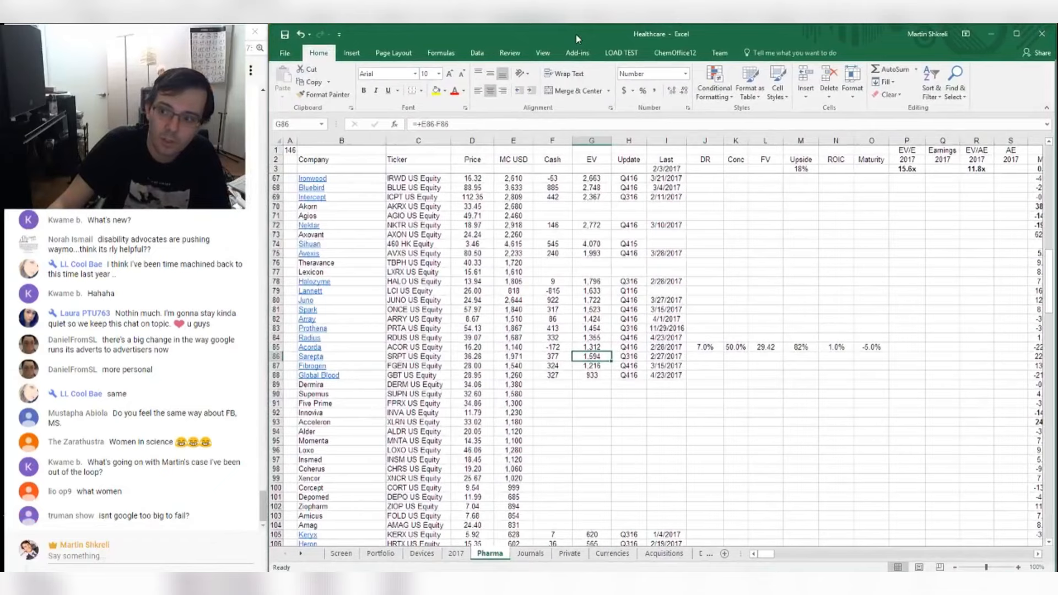
scroll("down", 3)
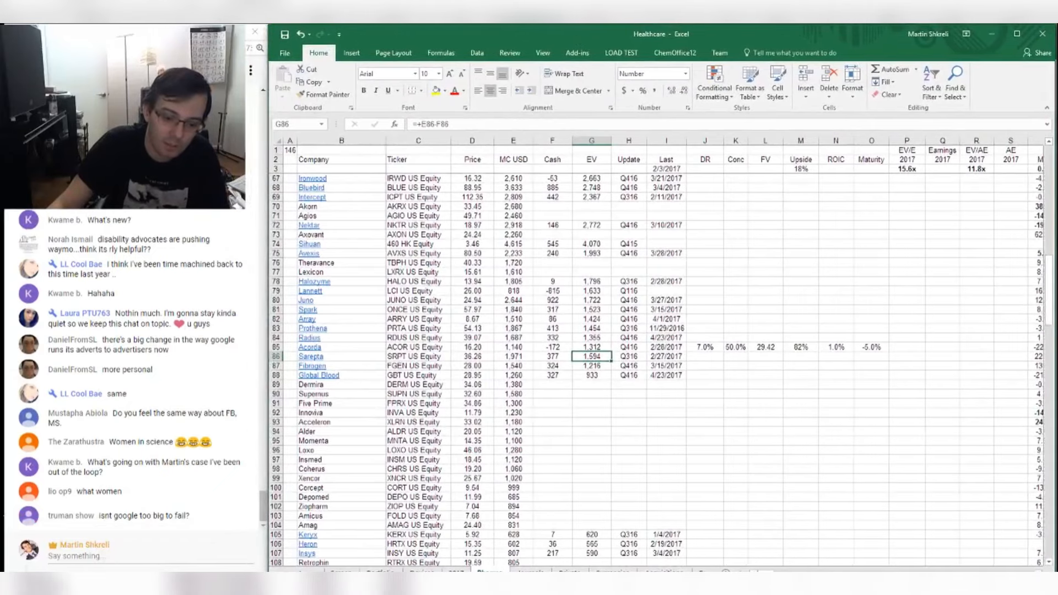
key("alt+tab")
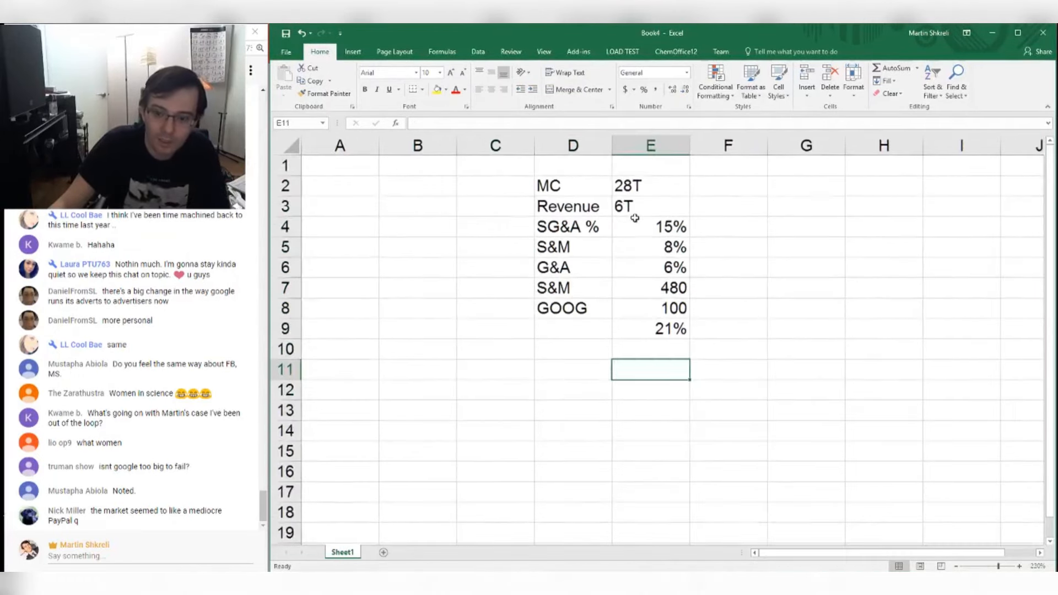
- Point out GOOG's 100, S&M 480, the MC row and 6T revenue before moving to PowerPoint
left_click(650, 330)
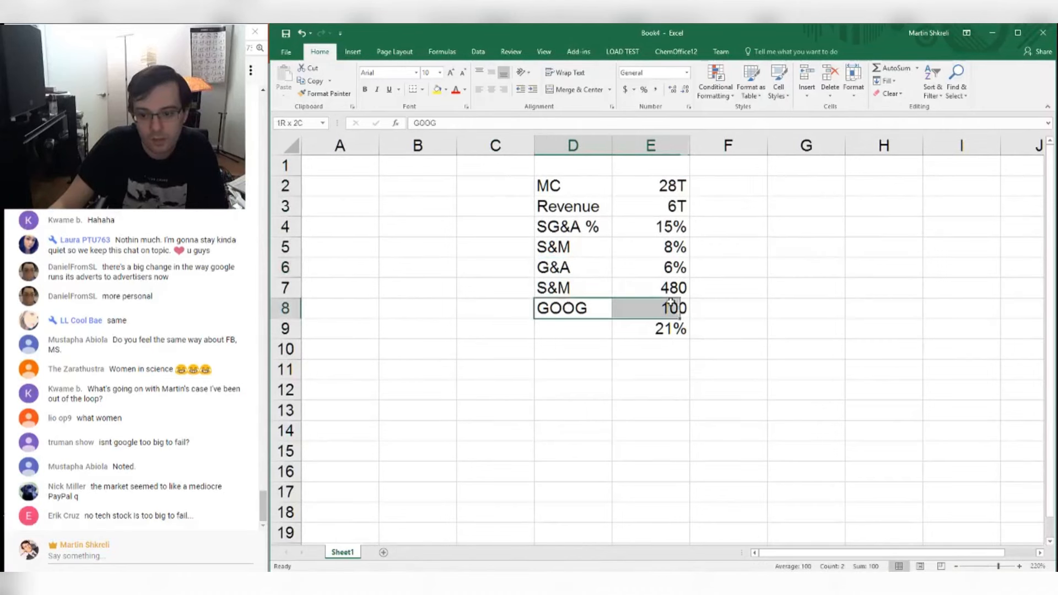
left_click(649, 288)
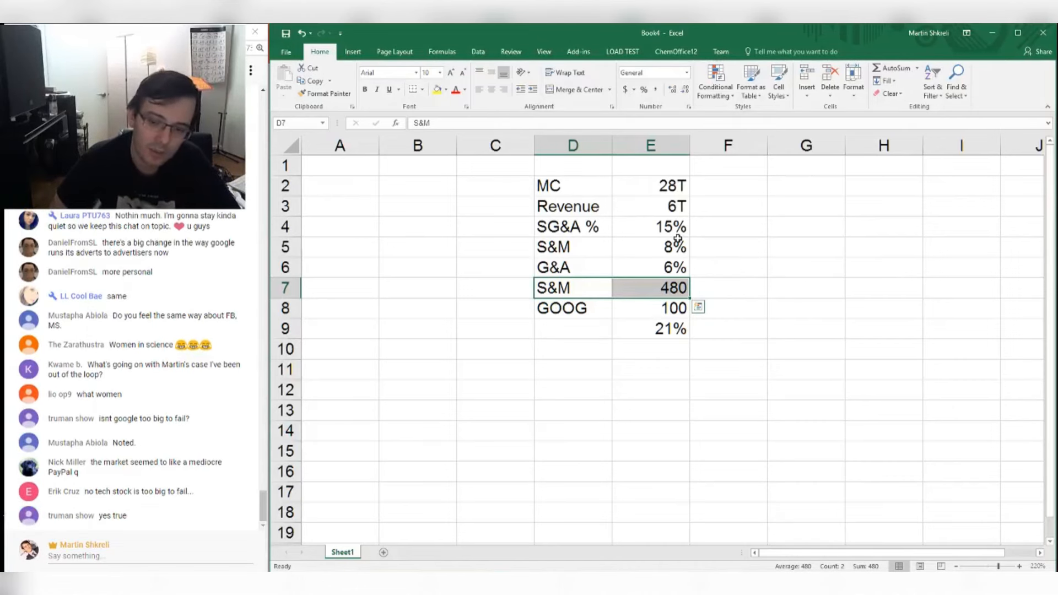
left_click(571, 186)
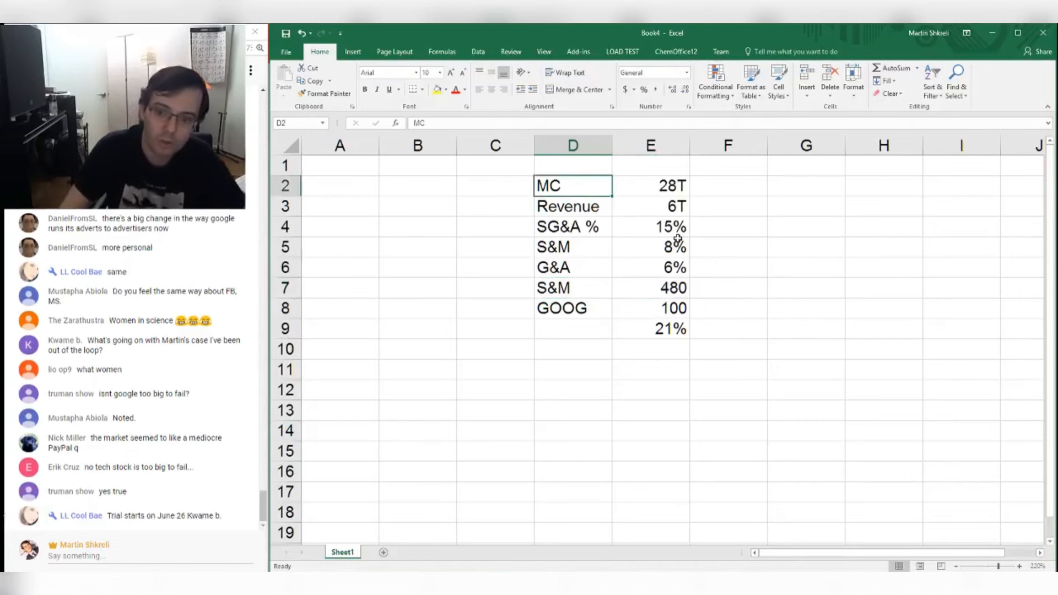
left_click(649, 207)
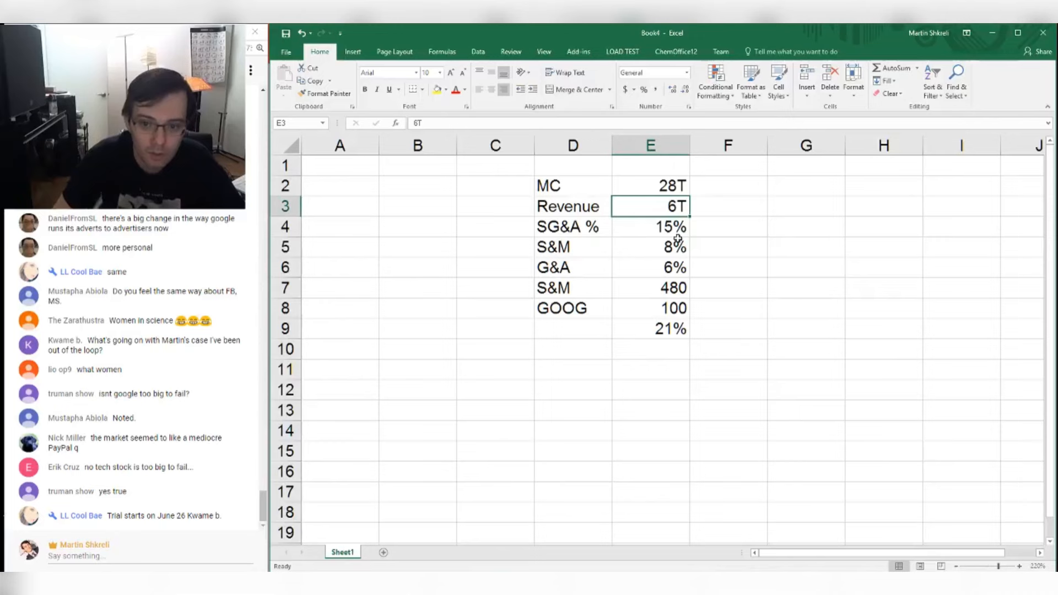
left_click(649, 330)
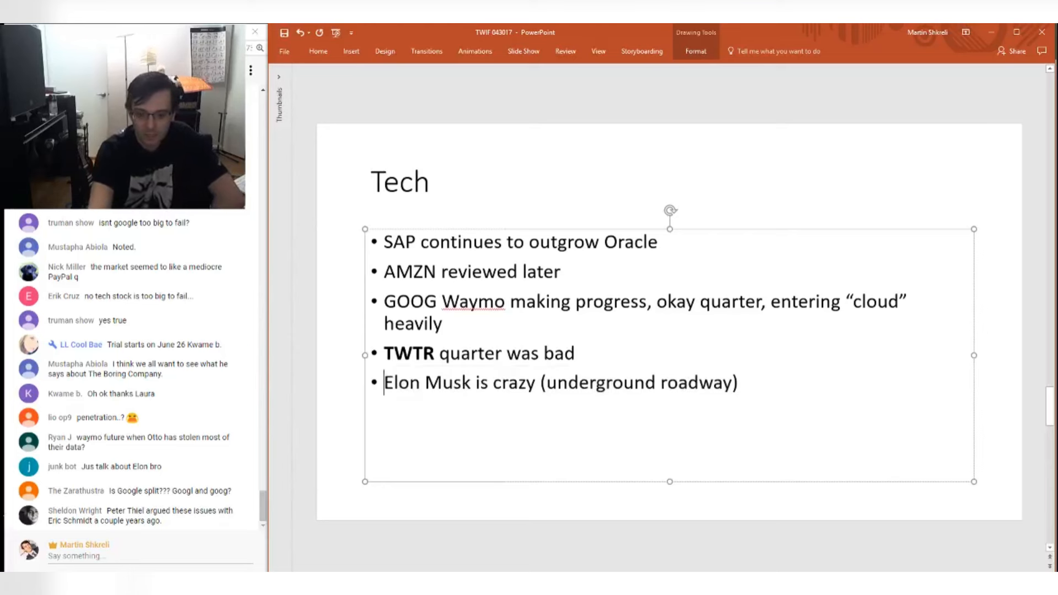
- Select text on the Tech slide before advancing to the AMZN slide
double_click(409, 382)
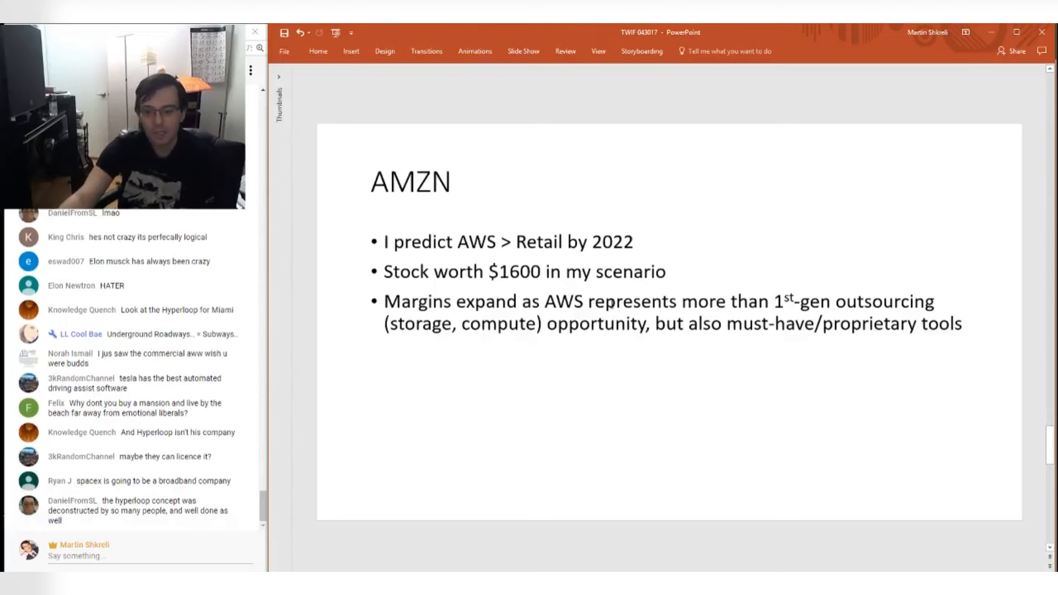
- Leave the AMZN slide title and switch to the Tech comparables workbook in Excel
left_click(410, 180)
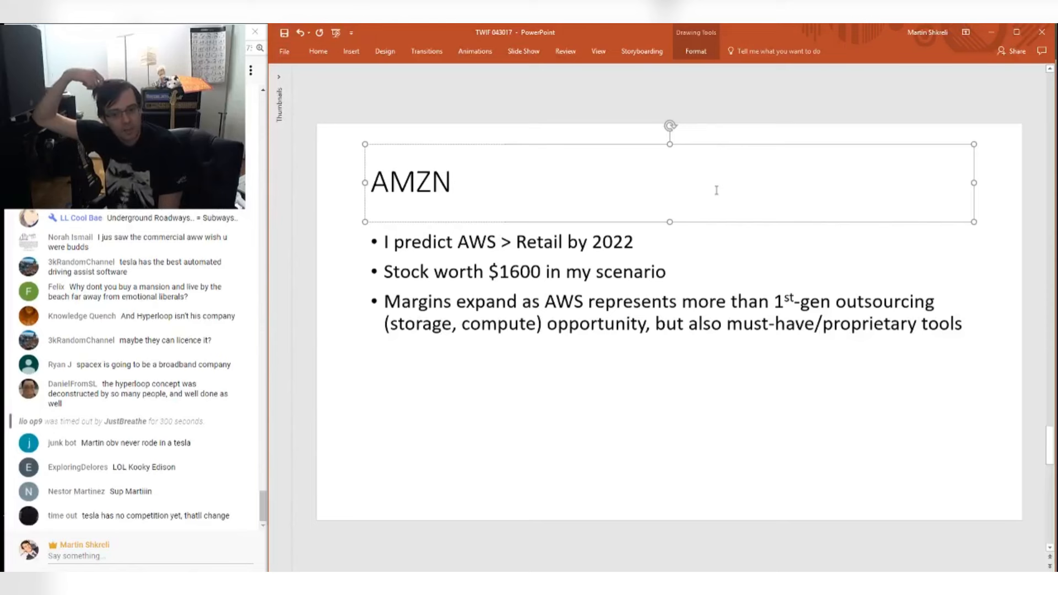
scroll("down", 3)
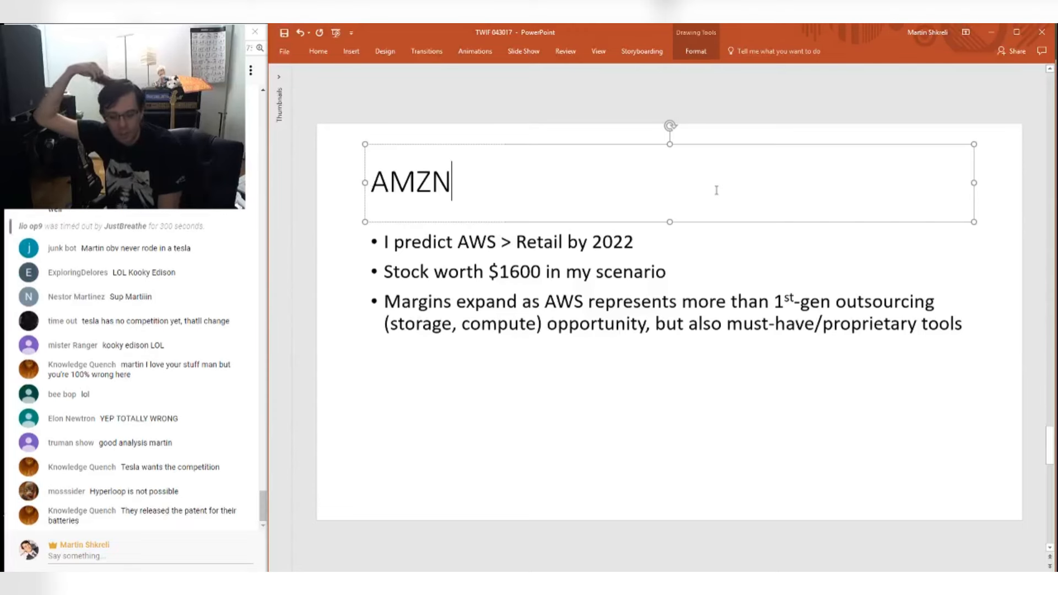
key("alt+tab")
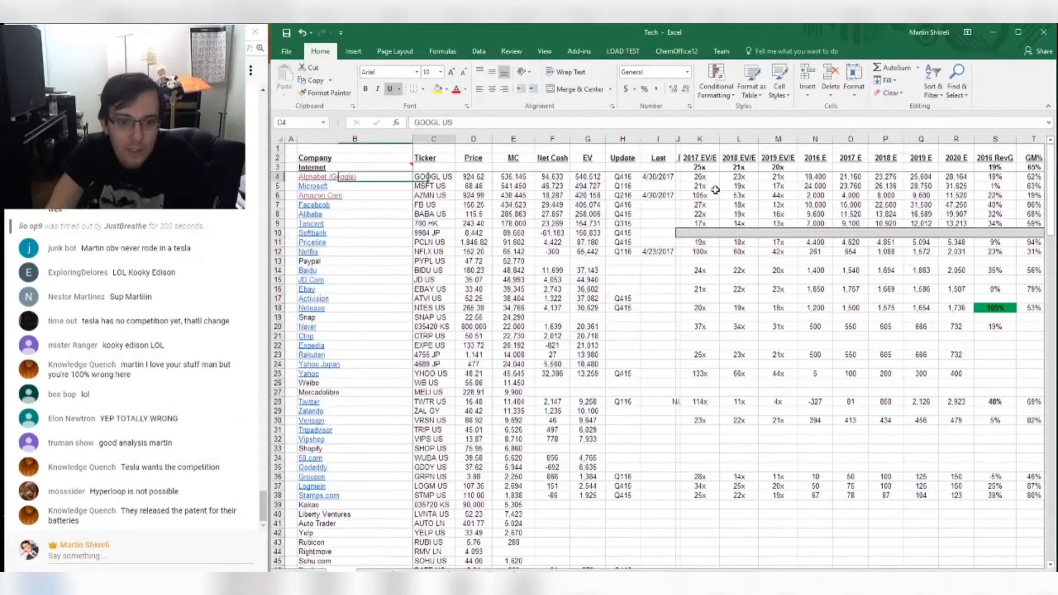
- Look over the Tech comparables sheet before returning to the AMZN slide
left_click(321, 195)
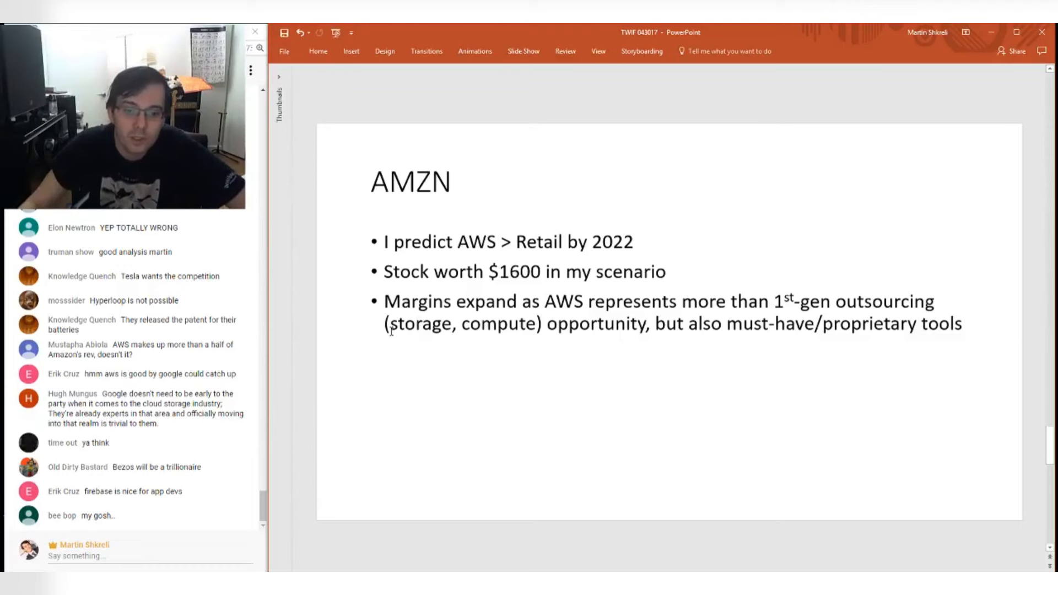
- Select phrases in the margins bullet and leave an empty fourth bullet beneath it
left_click_drag(389, 323, 644, 323)
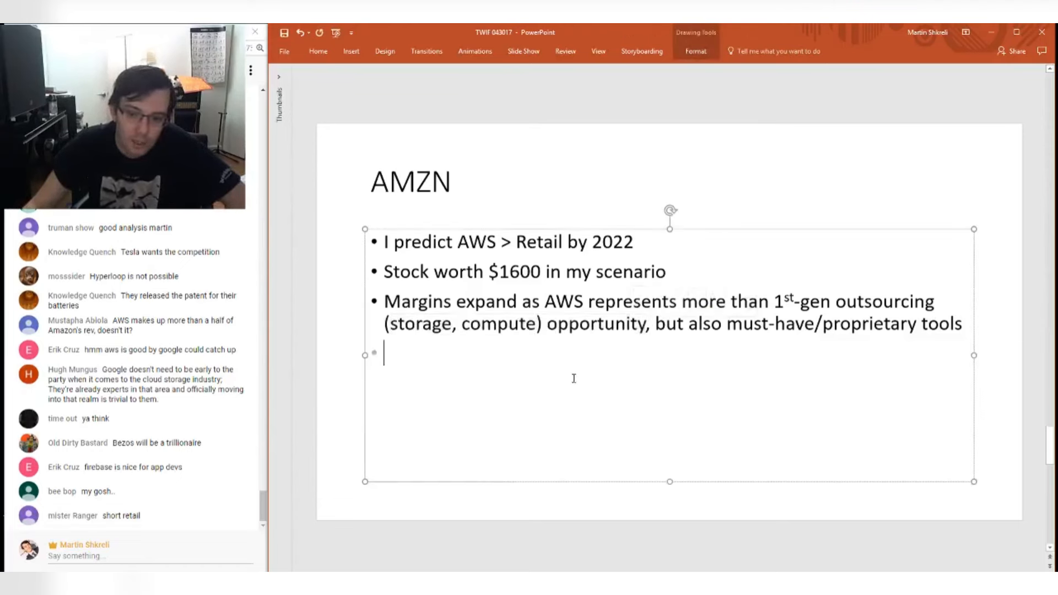
left_click_drag(384, 324, 652, 323)
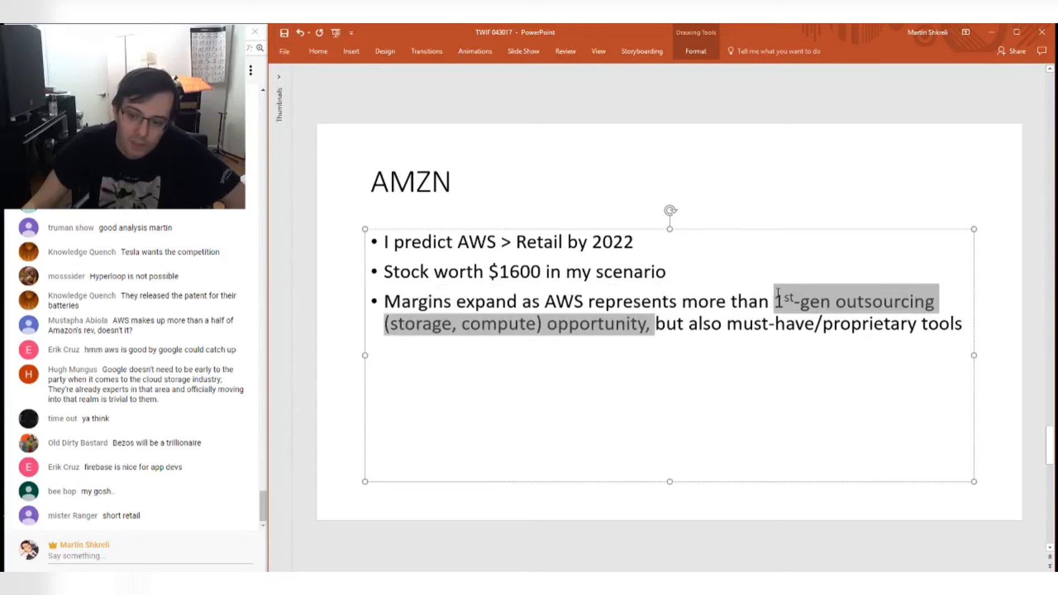
left_click(648, 324)
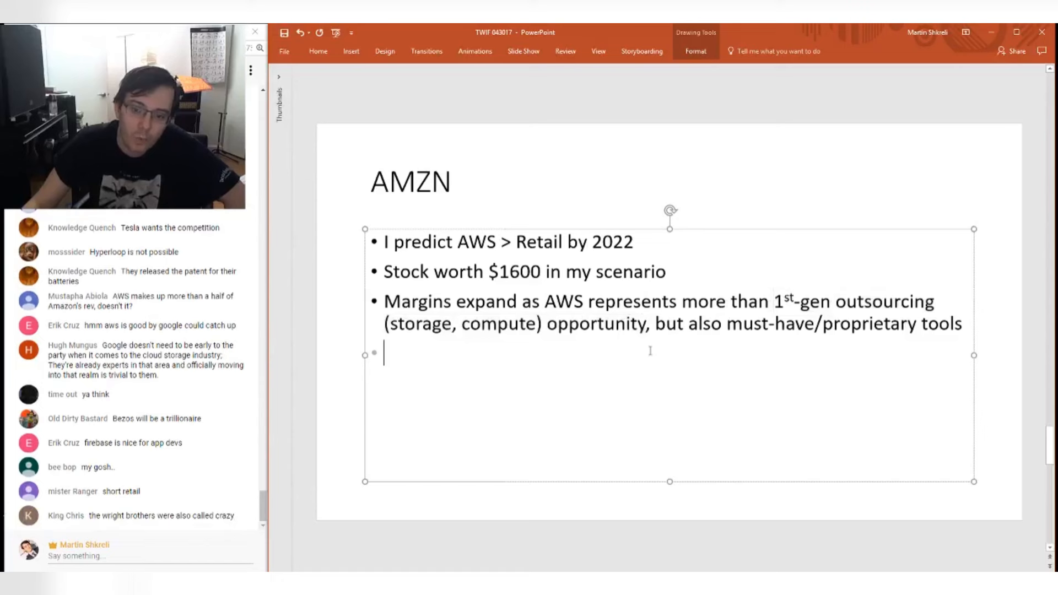
left_click_drag(797, 301, 644, 324)
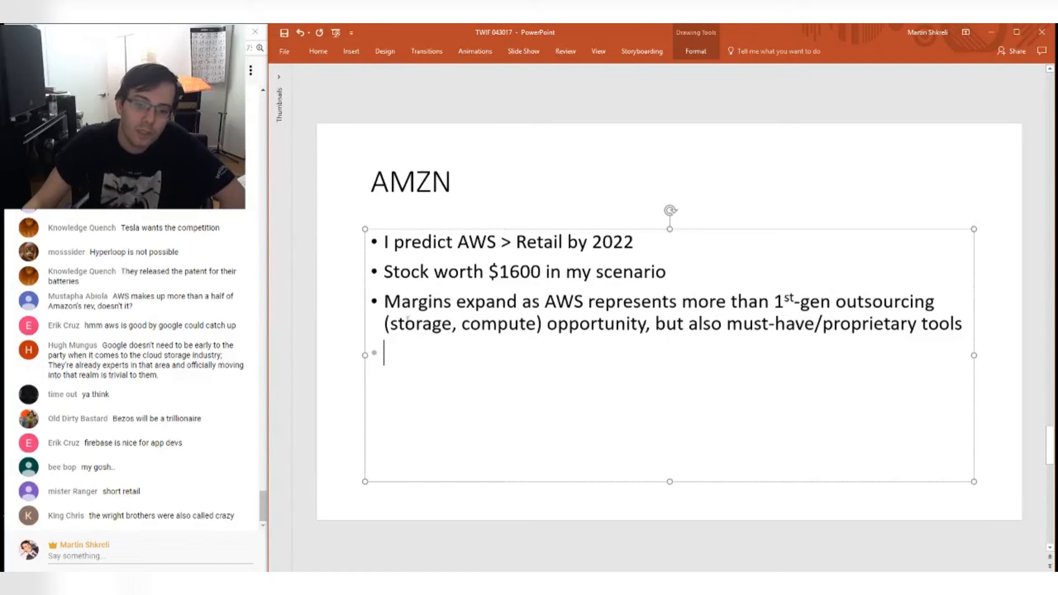
double_click(420, 324)
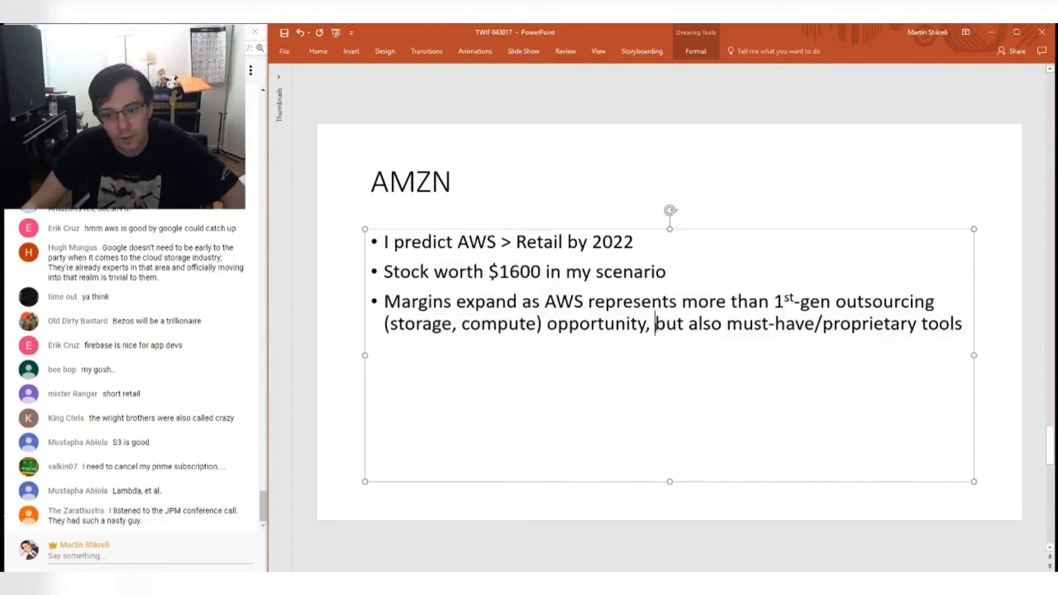
left_click_drag(389, 324, 534, 324)
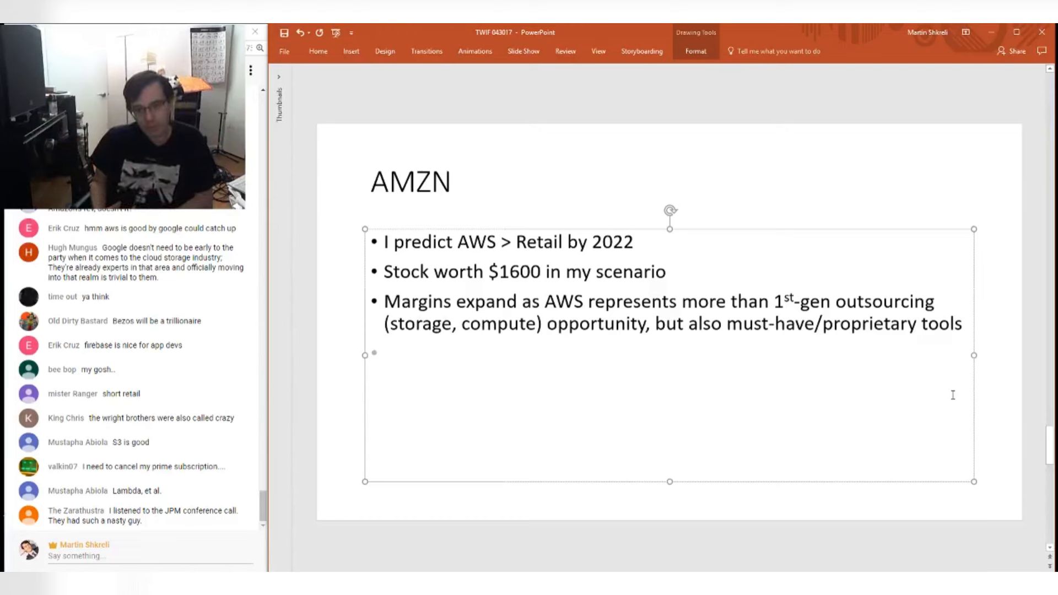
left_click(384, 353)
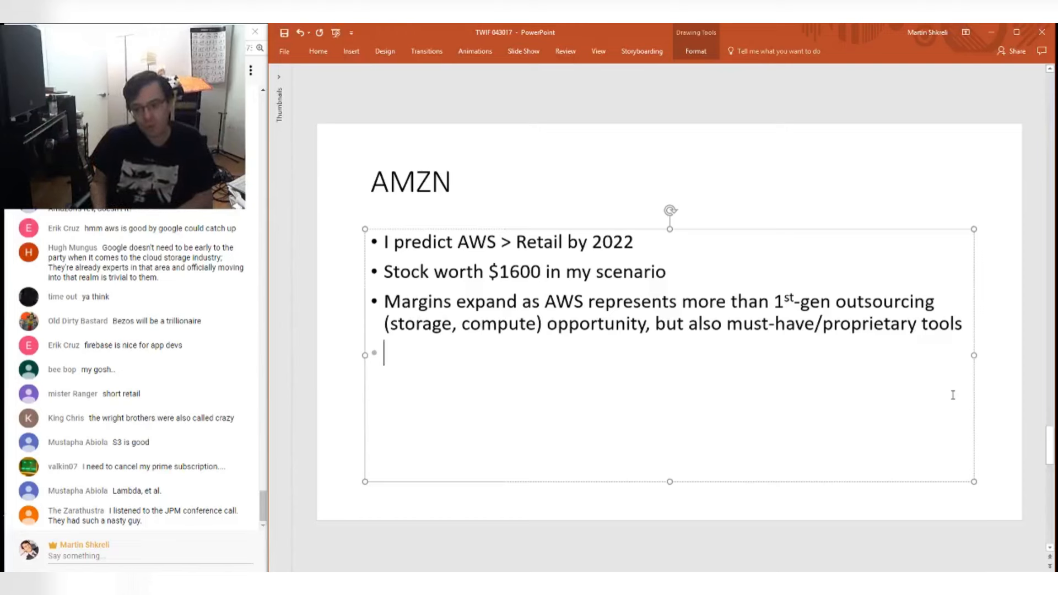